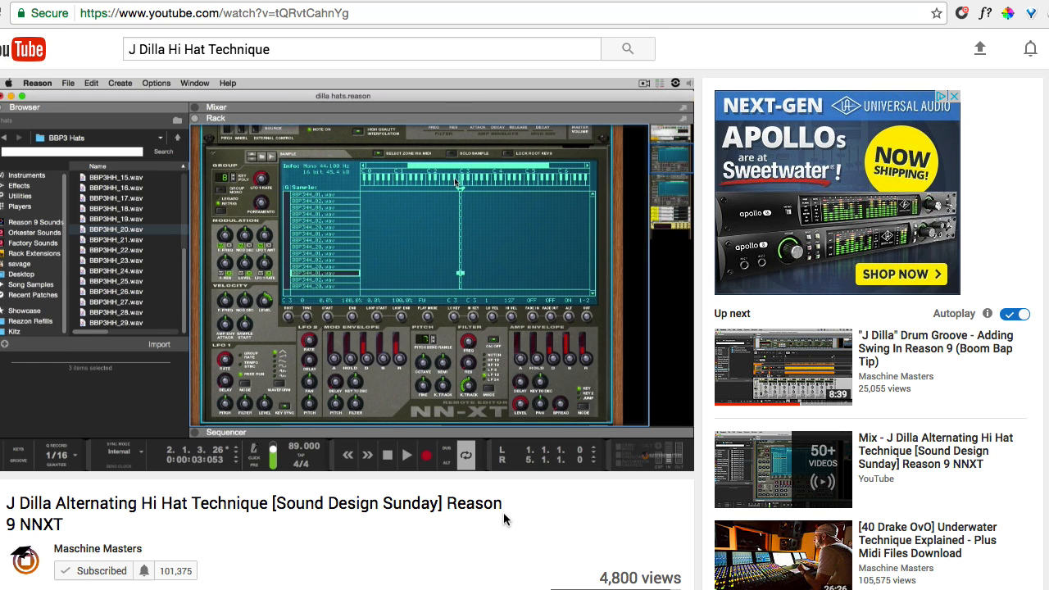
Review the row-A cells holding the BBP3HH_01 and BBP3HH_27 hi-hat samples mapped to C1
left_click(405, 455)
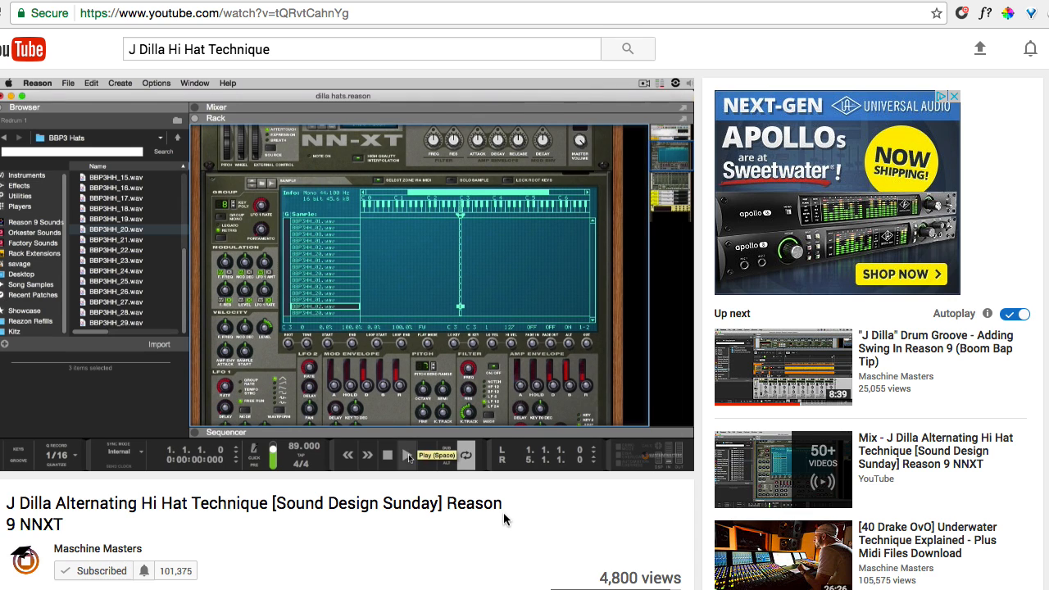
left_click(406, 456)
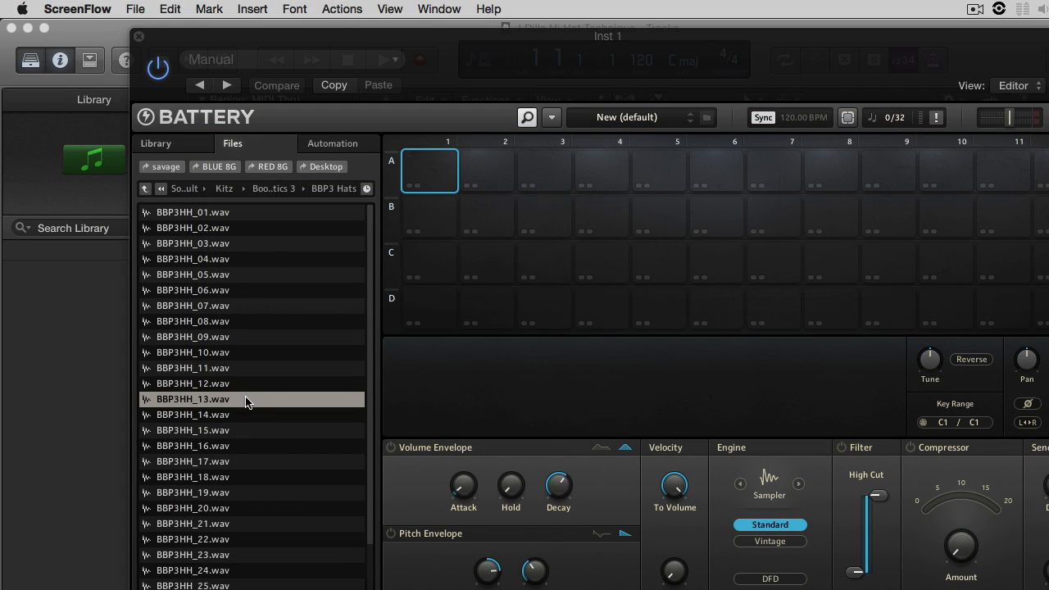
mouse_move(271, 490)
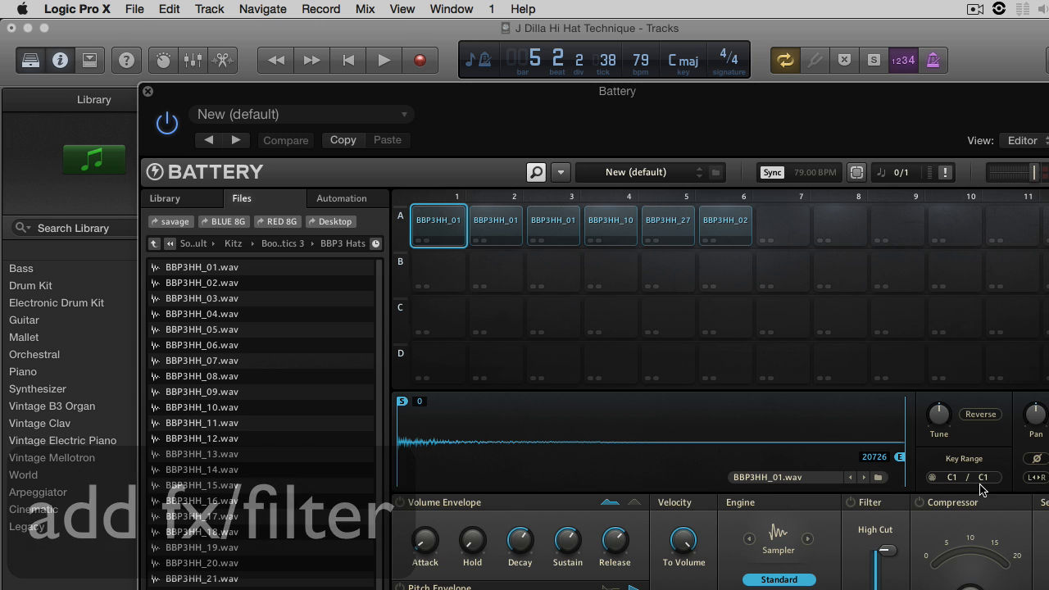
left_click(667, 226)
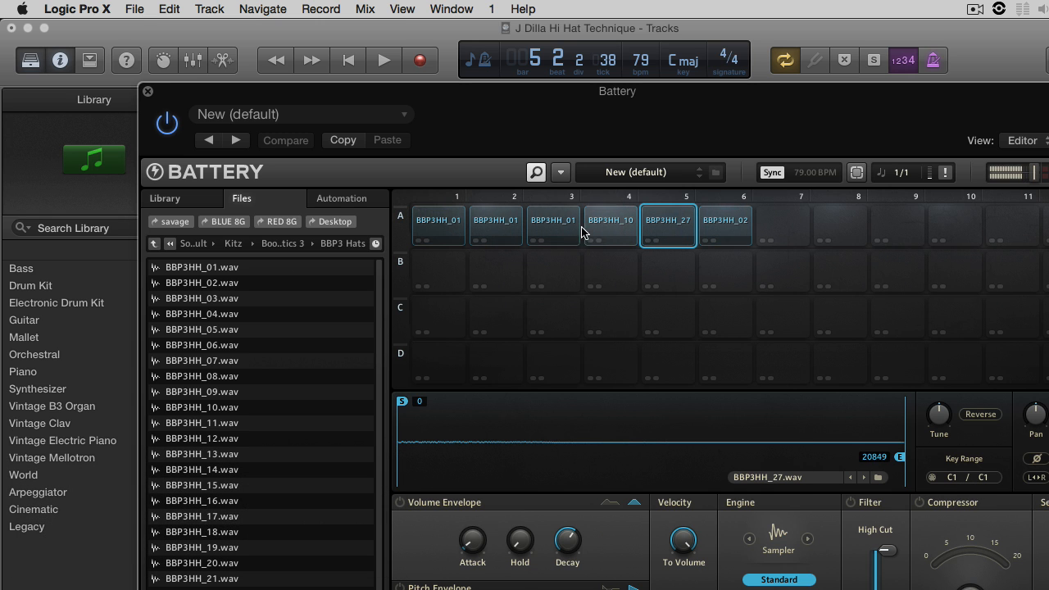
left_click(554, 226)
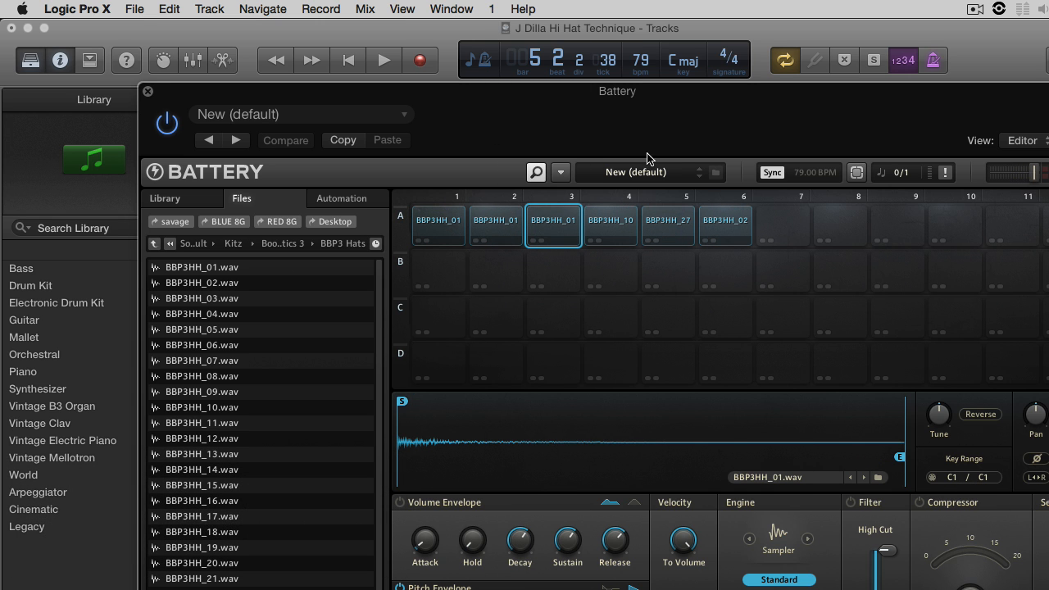
left_click(724, 227)
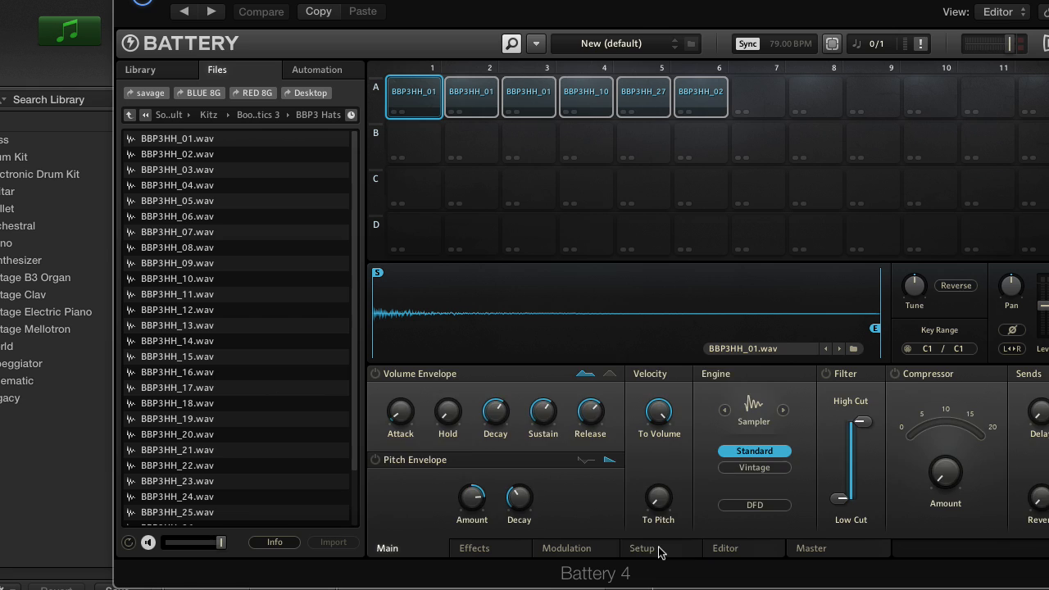
In Battery's Setup cell activation, set the trigger Condition to Cycle Random
left_click(642, 547)
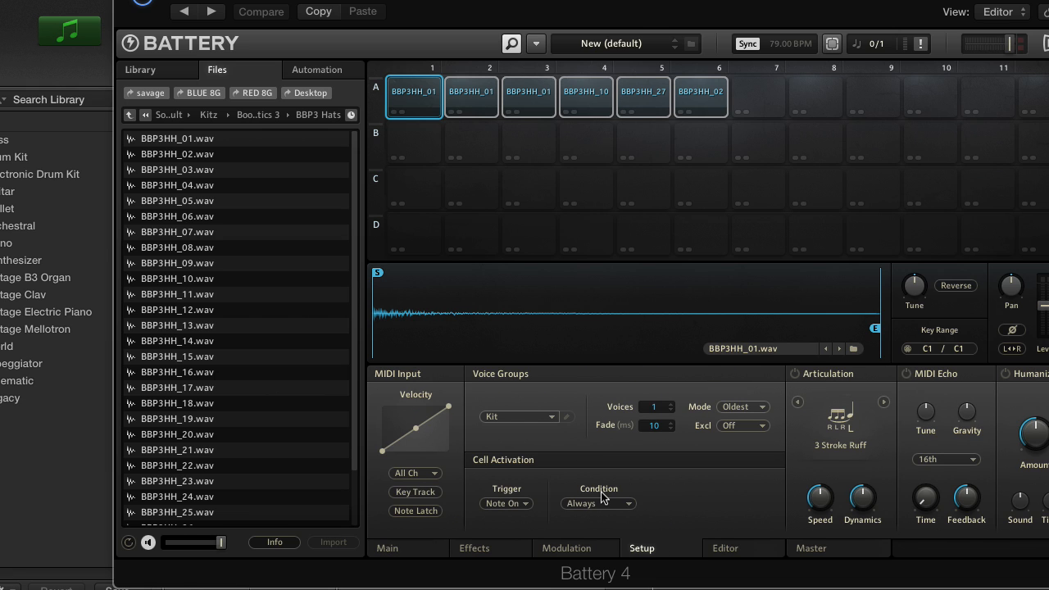
left_click(598, 504)
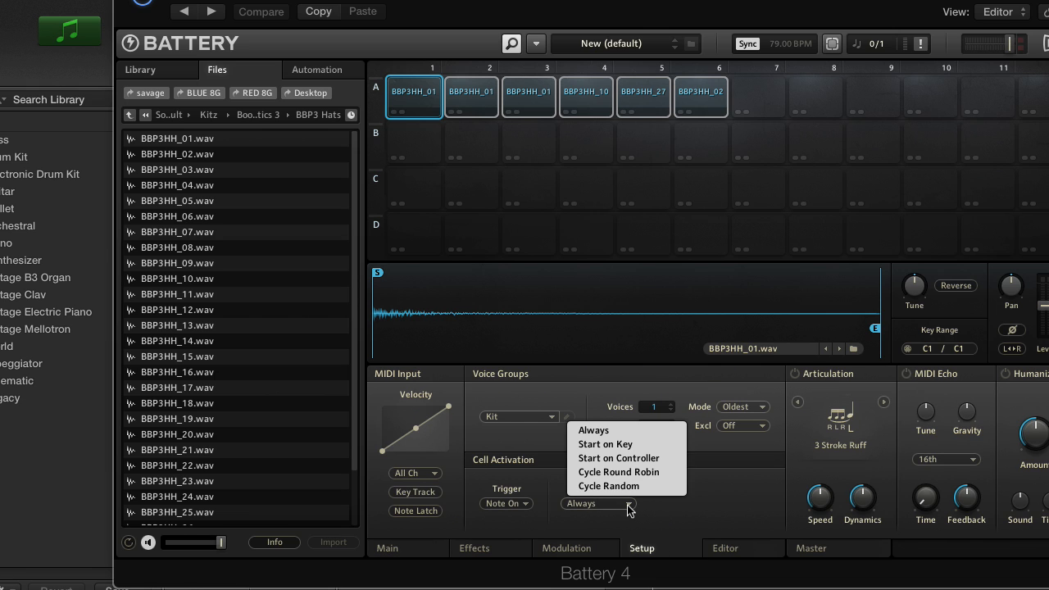
mouse_move(609, 485)
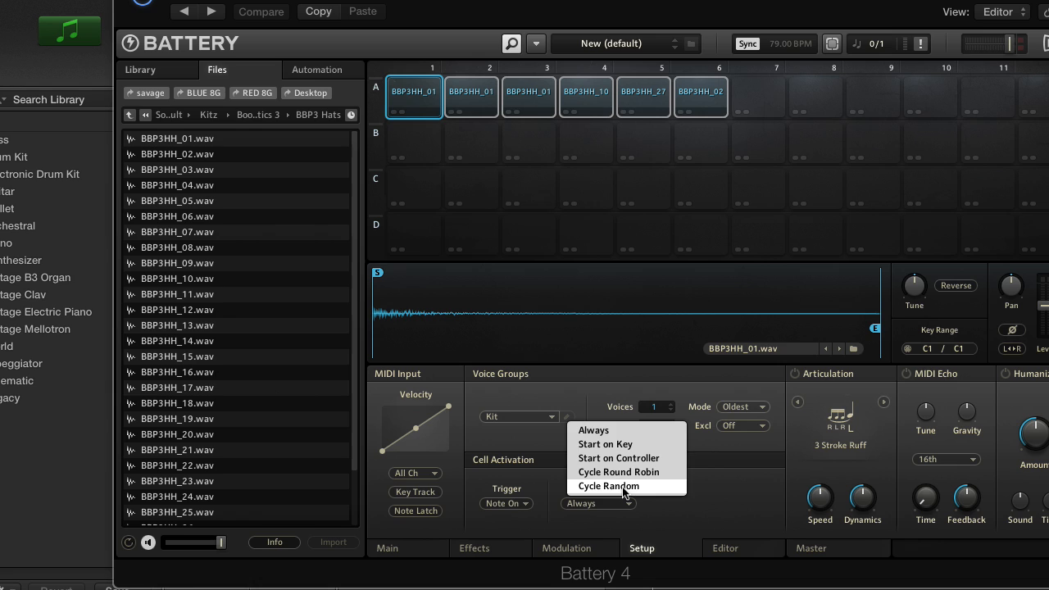
left_click(608, 485)
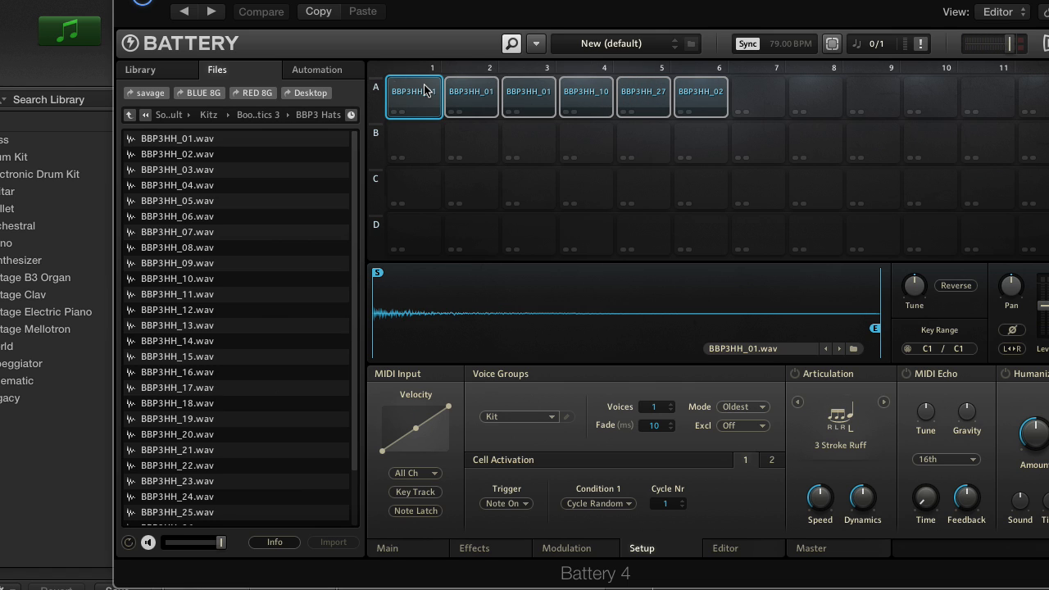
mouse_move(769, 106)
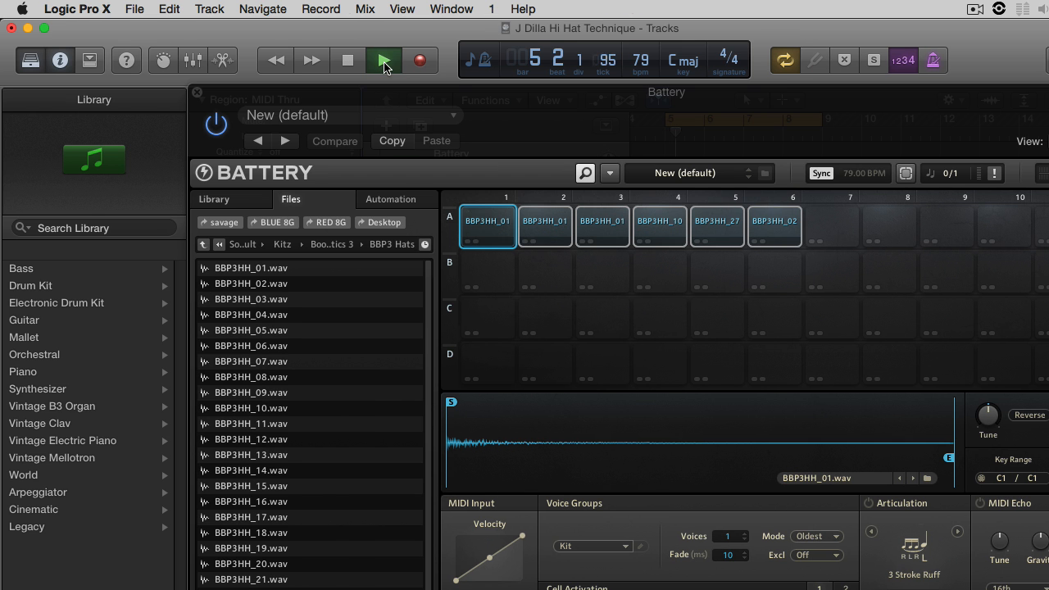
Start and stop playback from Logic's control bar to hear the randomly cycling hi-hats
left_click(383, 59)
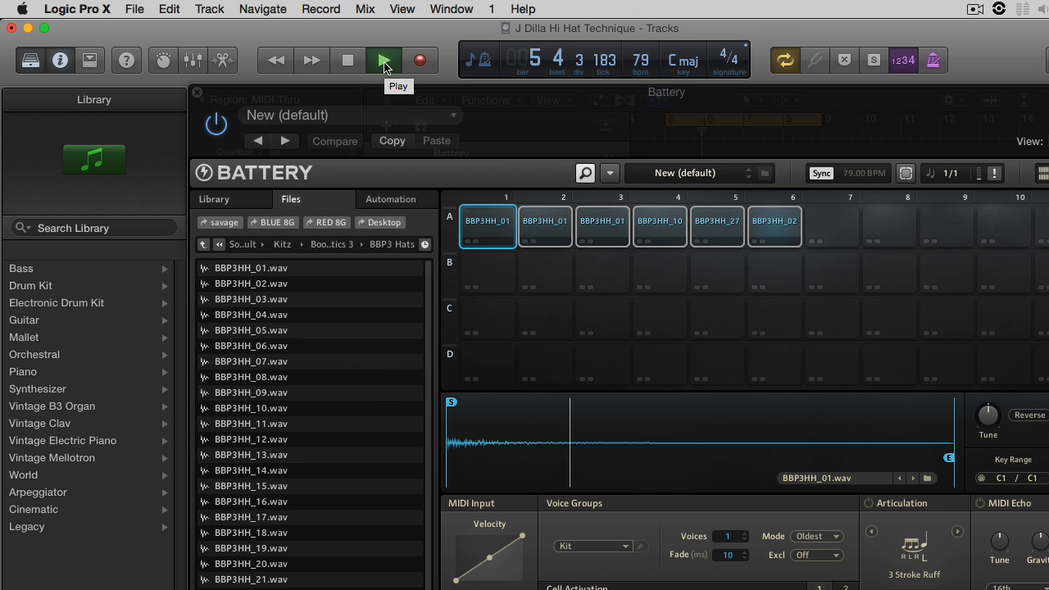
left_click(383, 59)
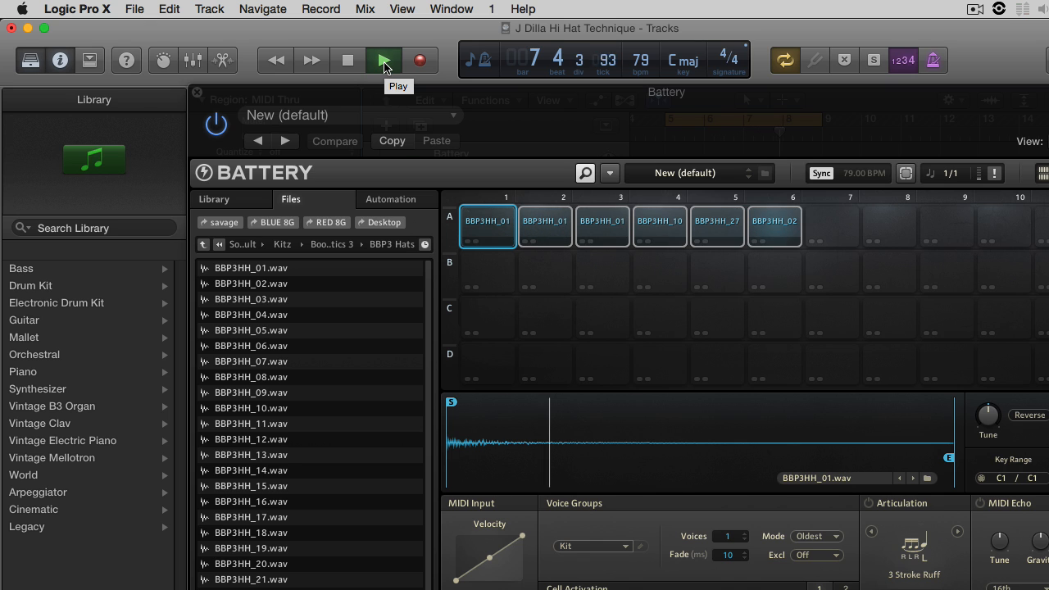
left_click(383, 59)
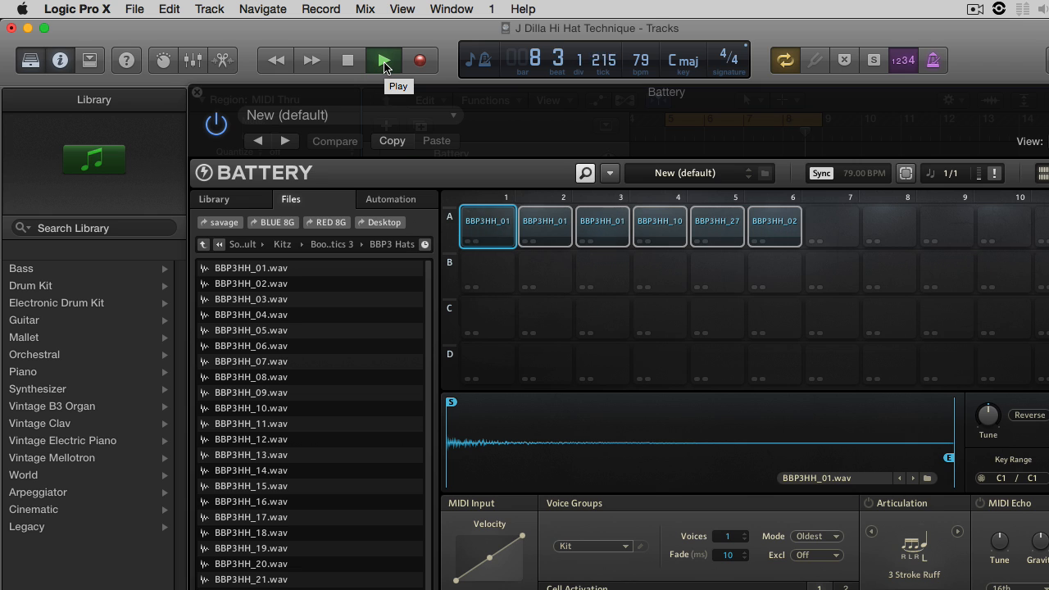
left_click(383, 59)
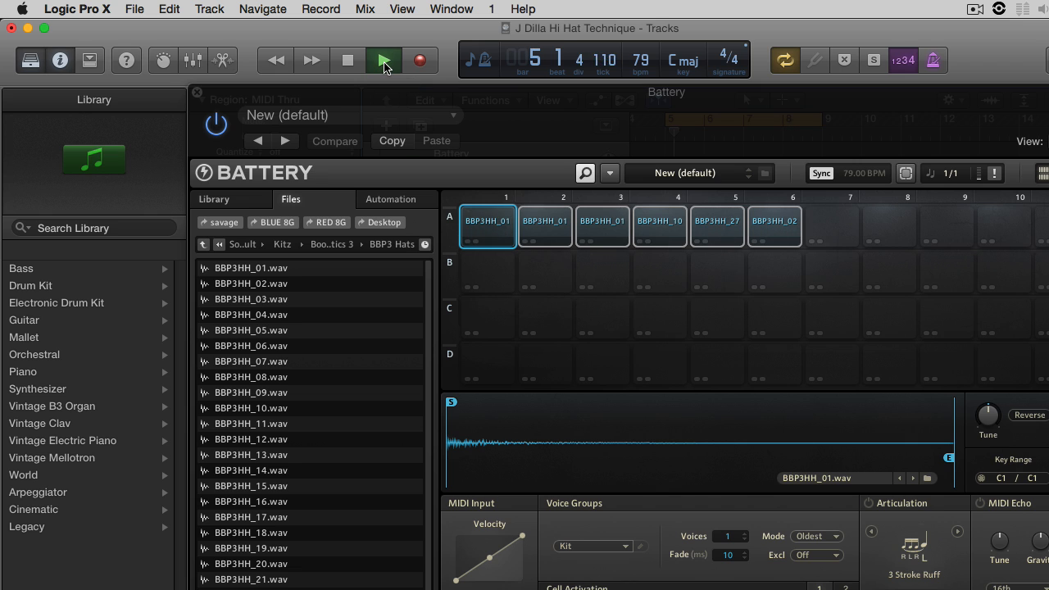